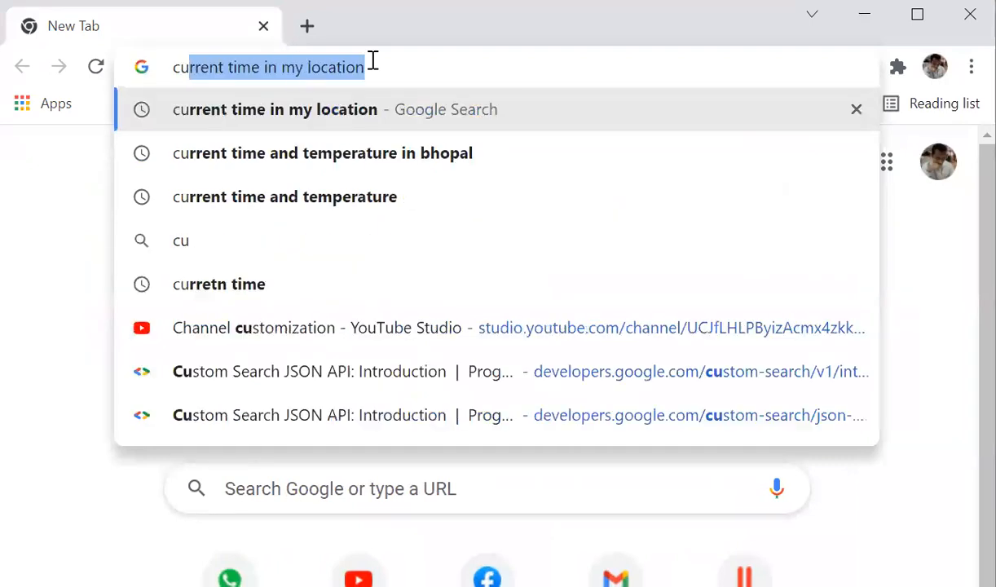
# - Search Google for 'current time in my location' from the address bar suggestion
pyautogui.click(275, 110)
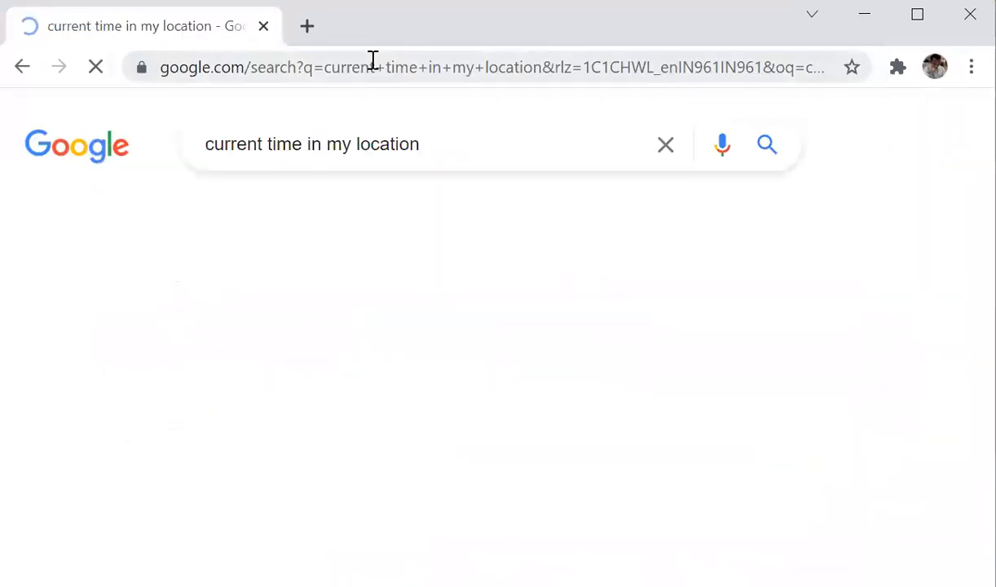